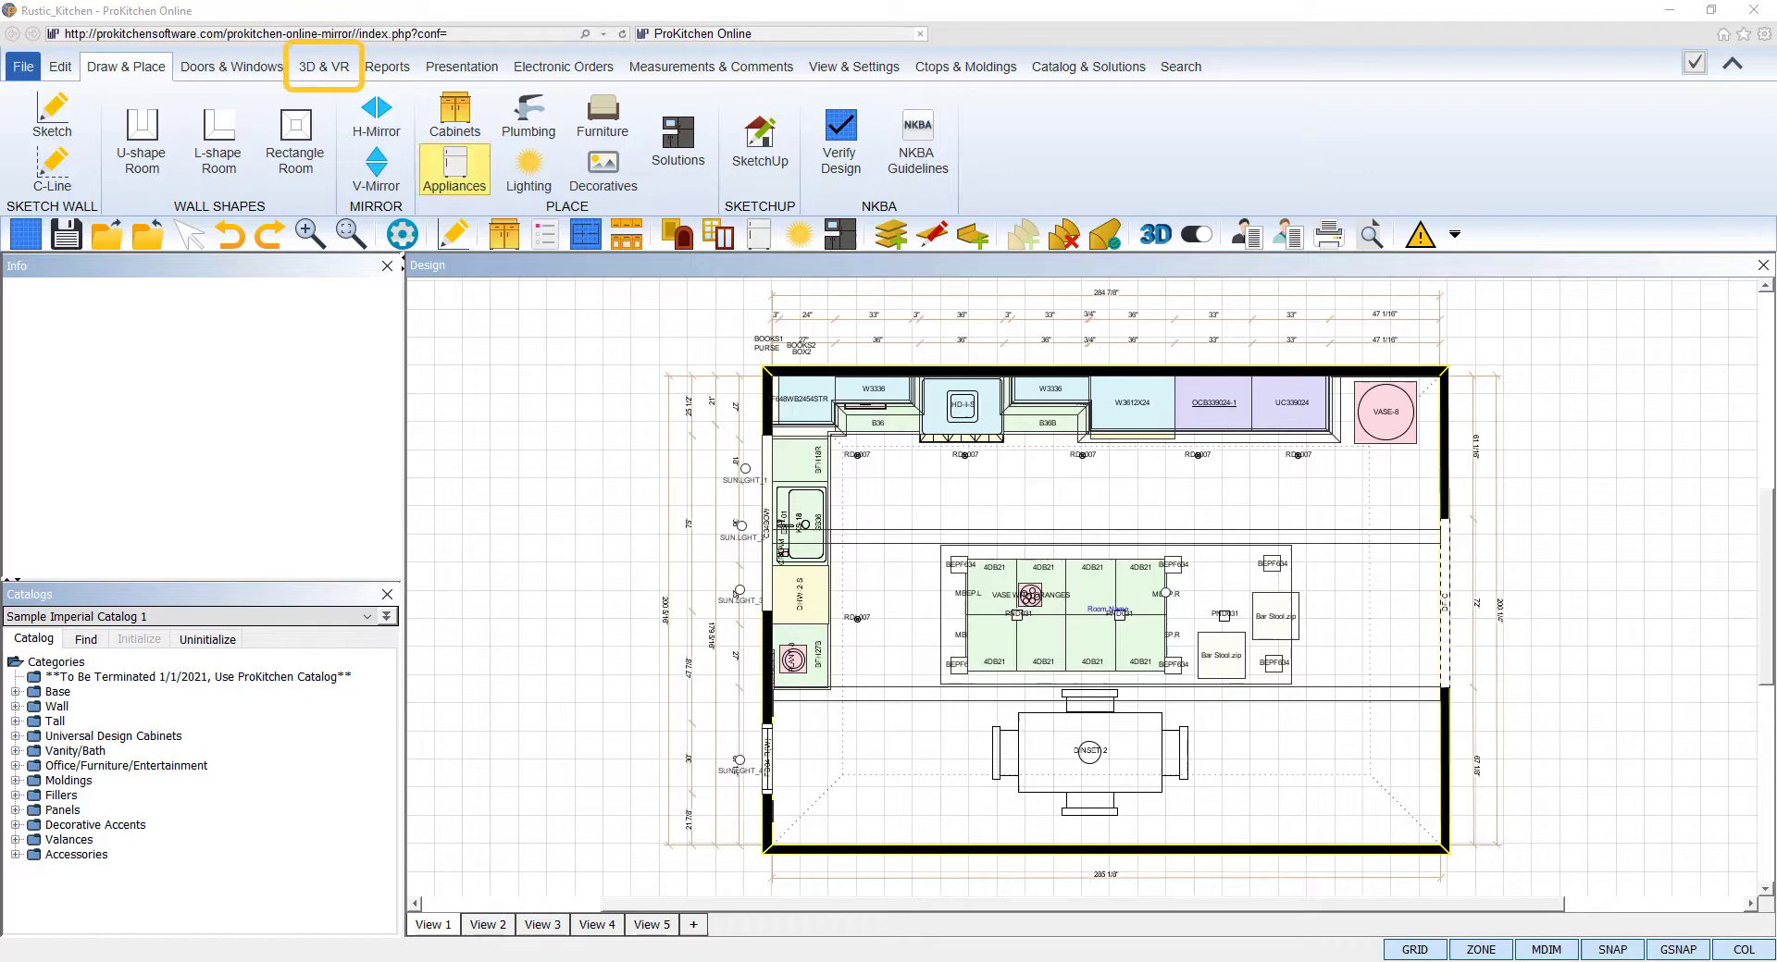
Show the 3D & VR ribbon tools for the Rustic Kitchen design
left_click(322, 66)
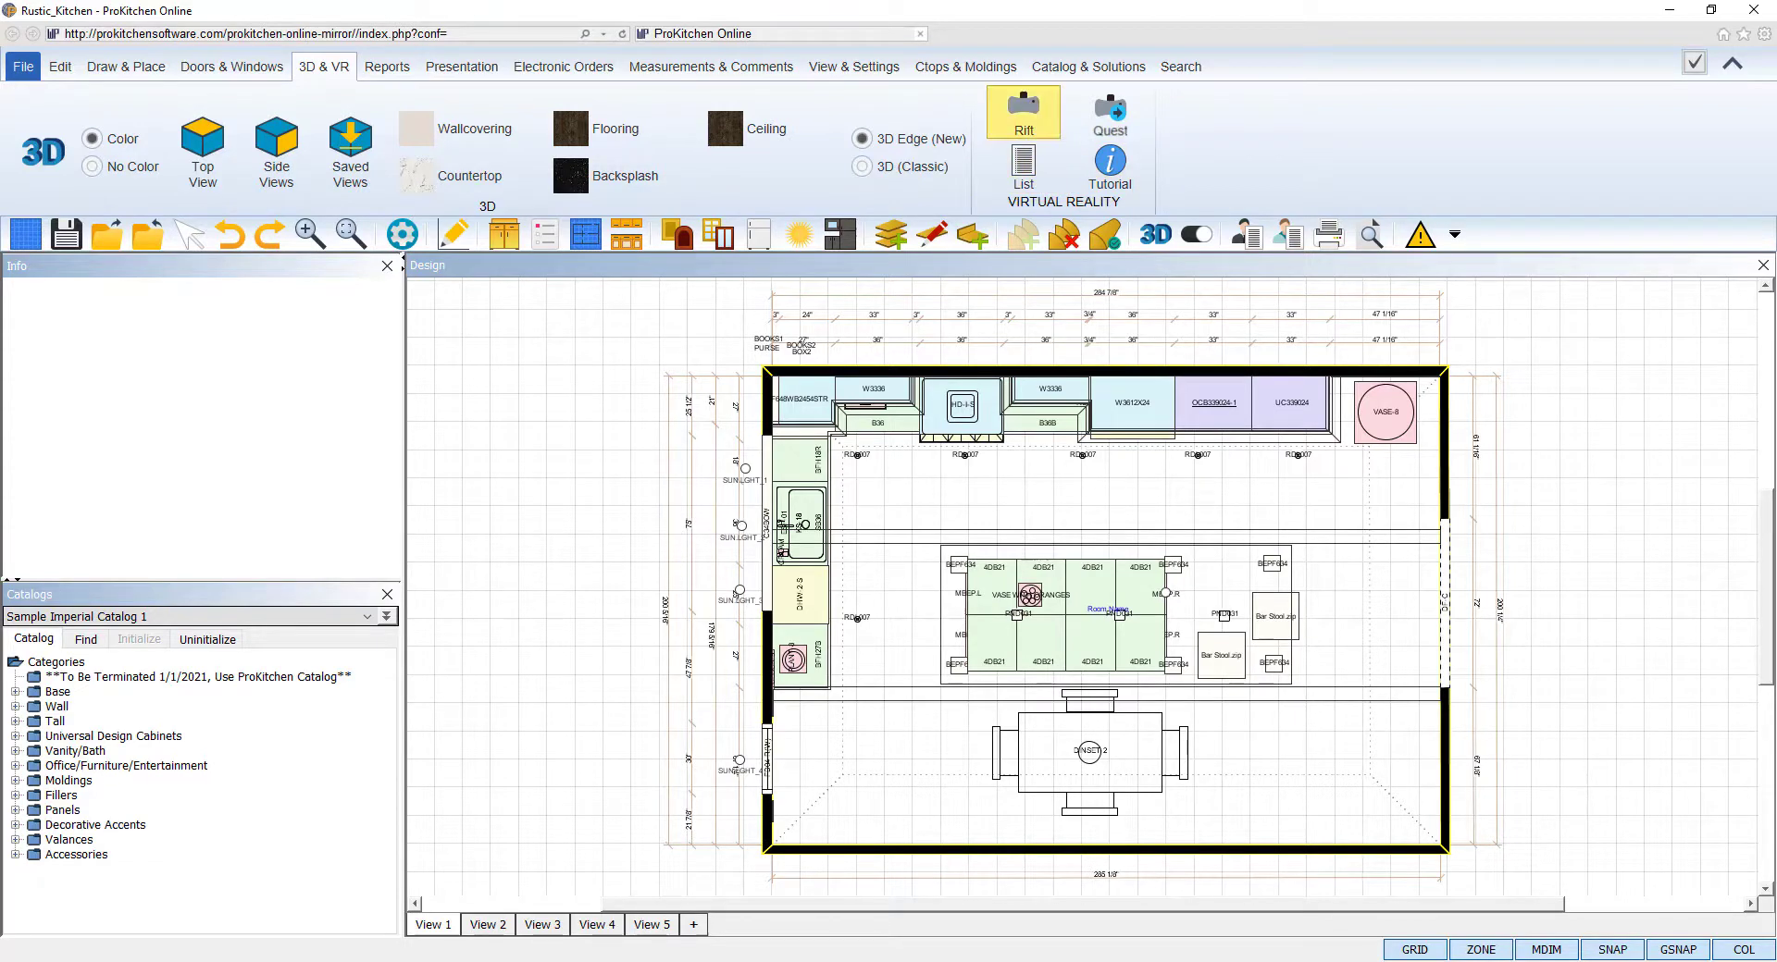
Bring up the Send Oculus Quest/Go Design Link email form from the Virtual Reality group
left_click(1109, 113)
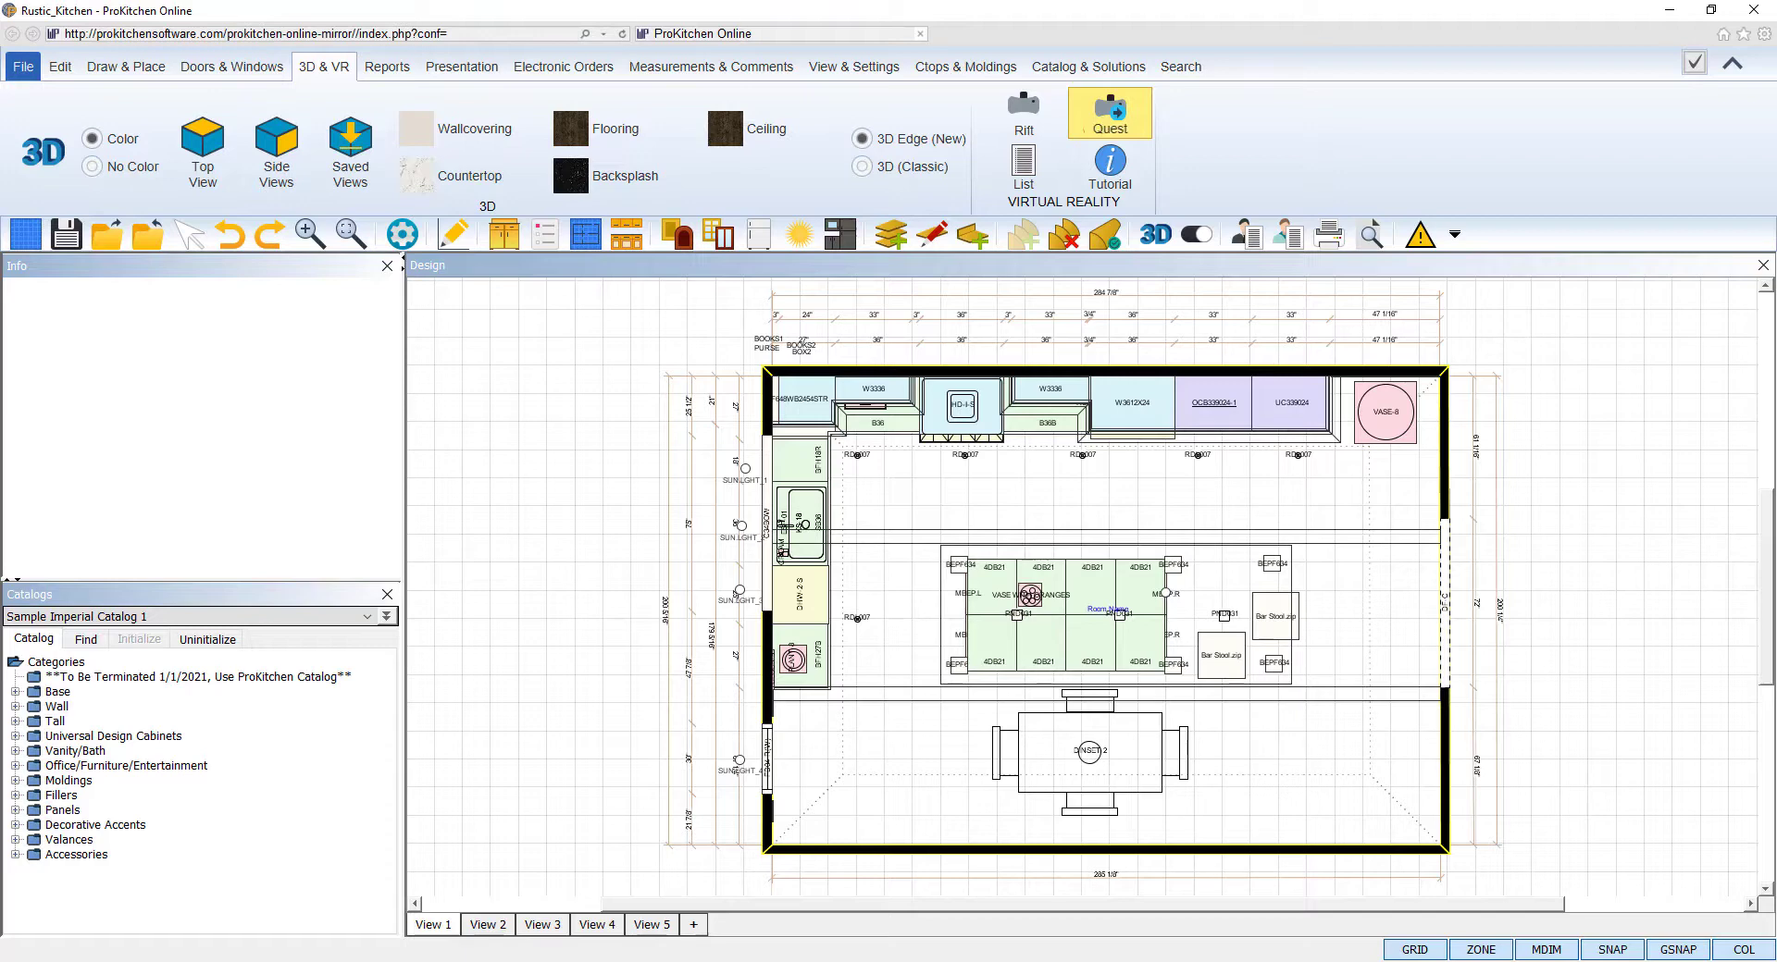
left_click(1107, 113)
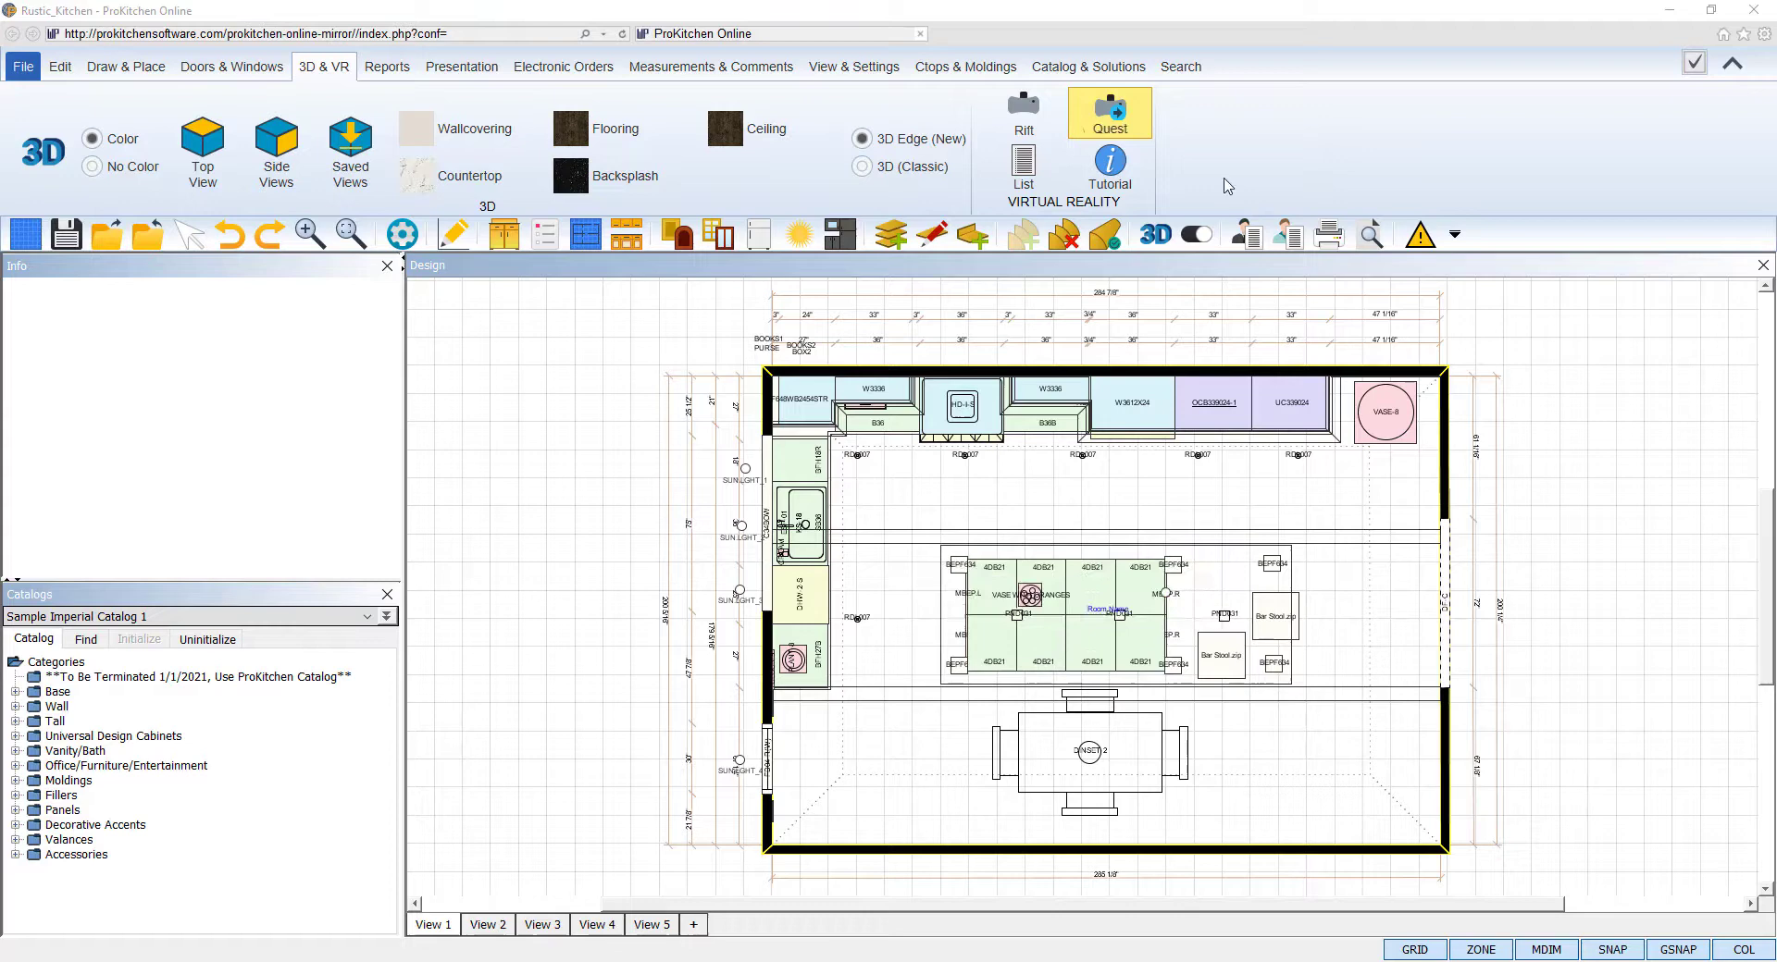
left_click(1107, 113)
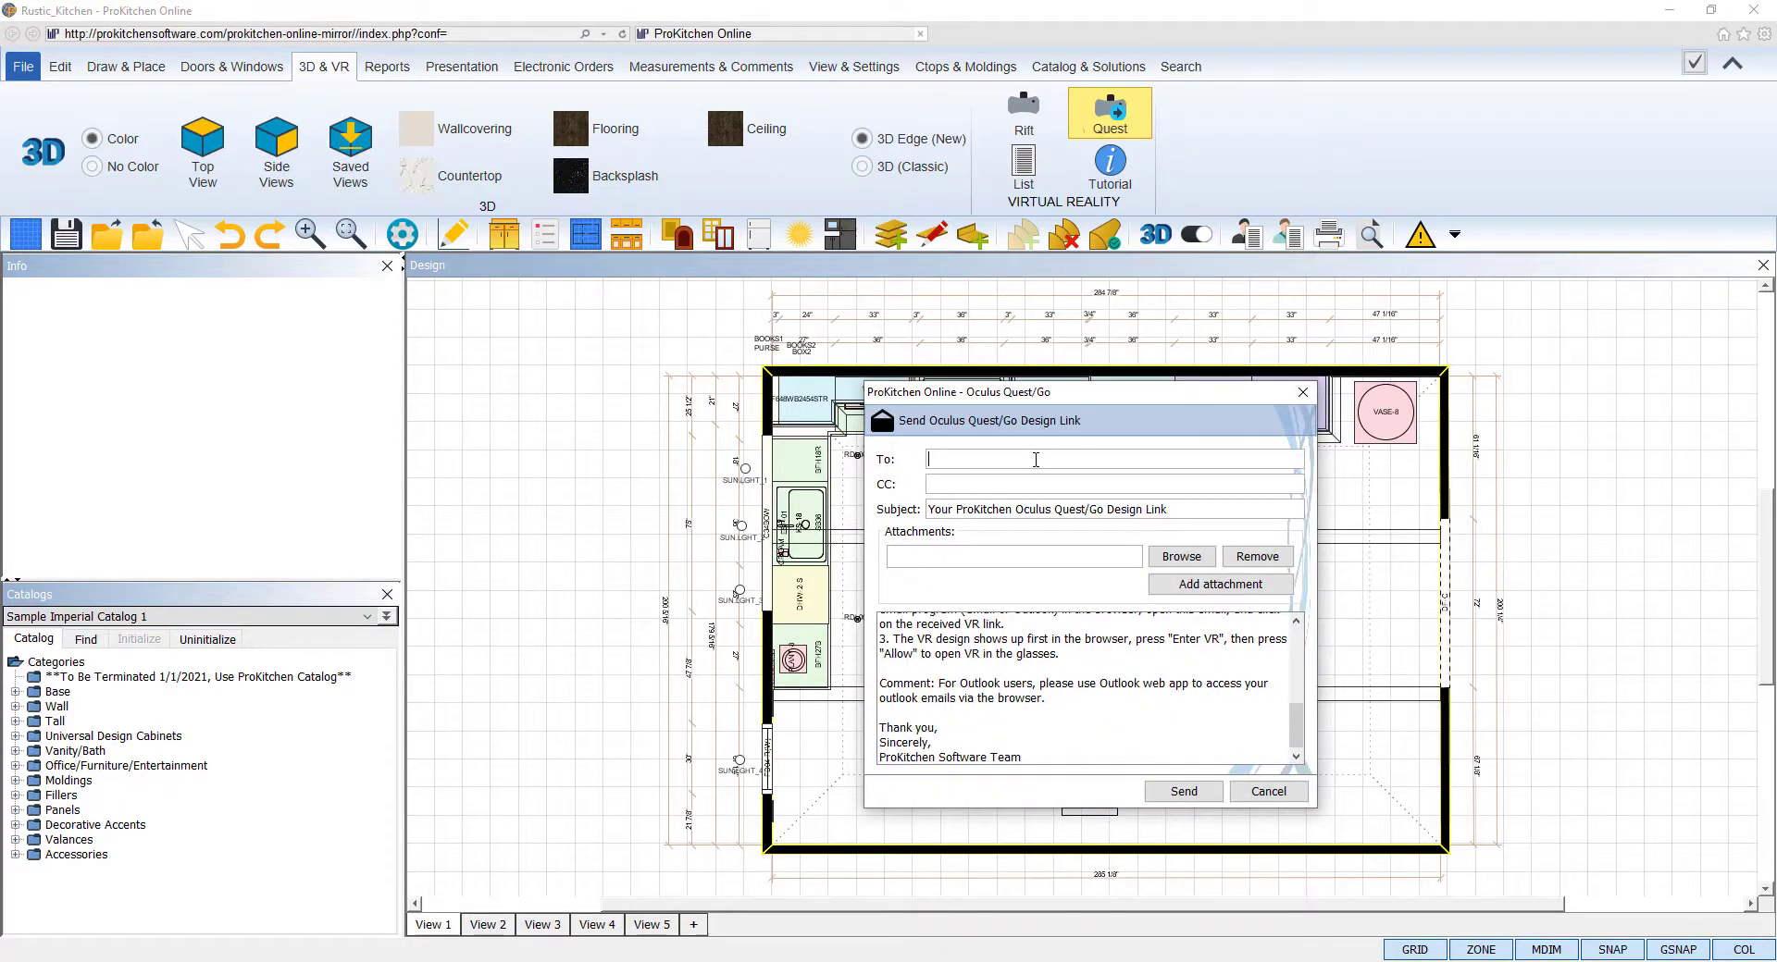
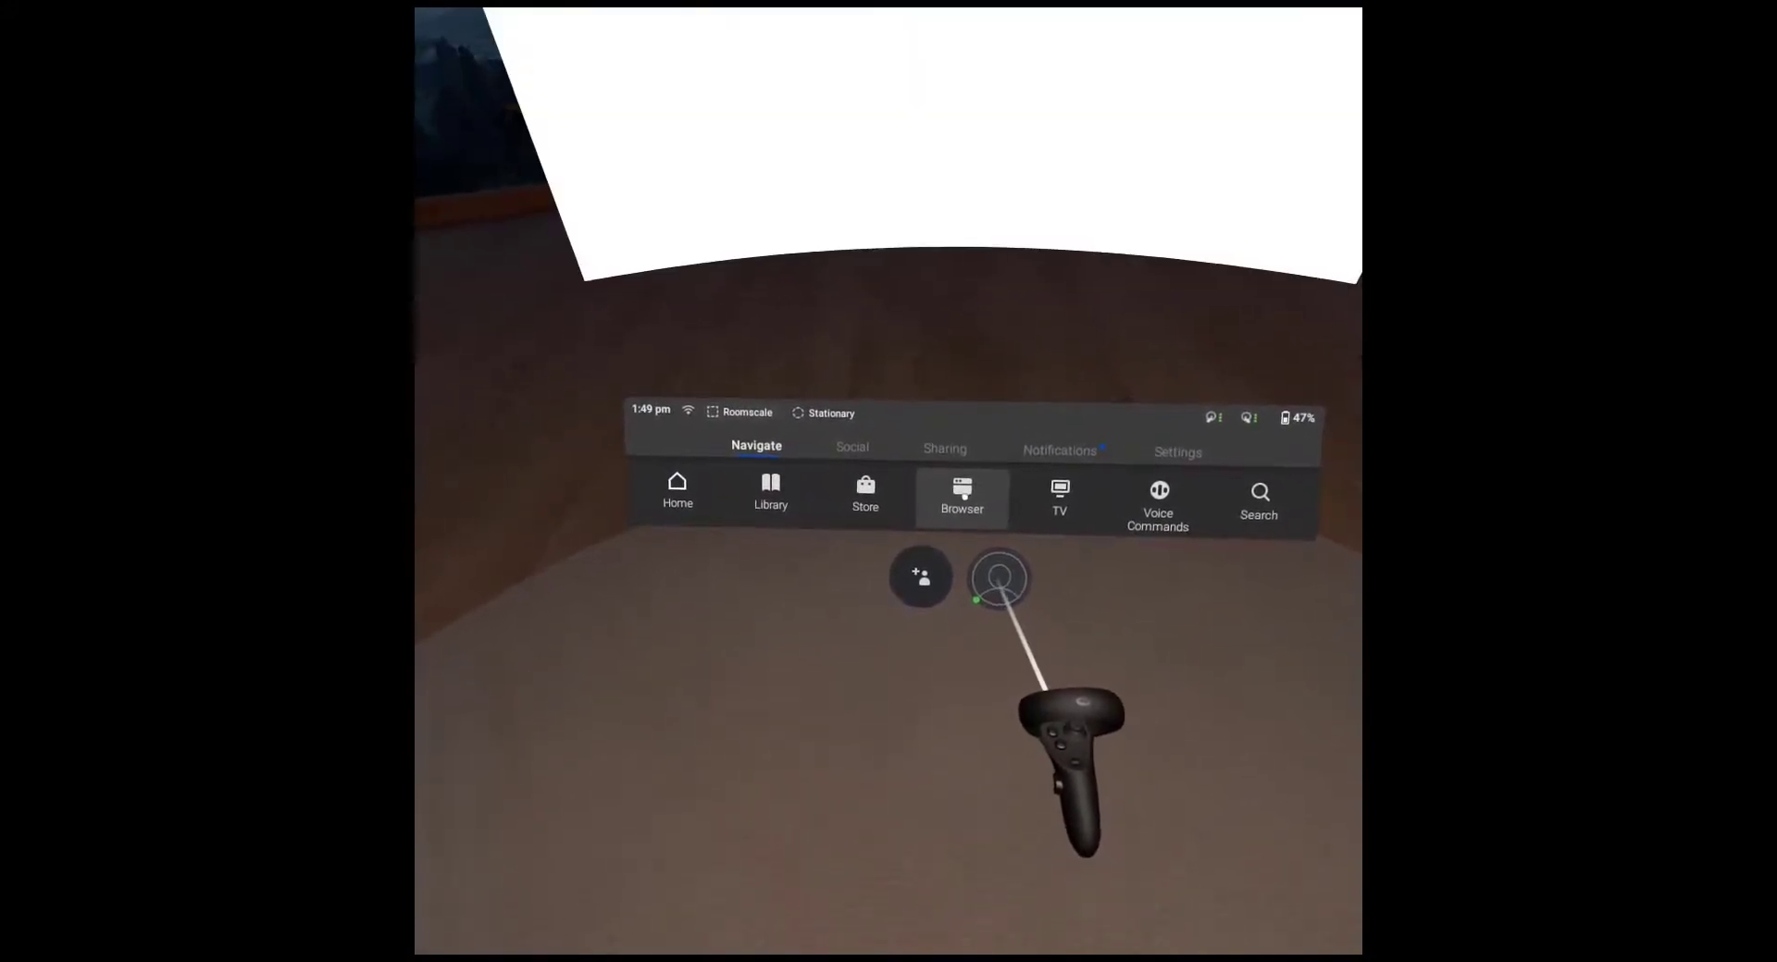
Launch the Quest Browser and follow the emailed Rustic_Kitchen VR design link in Gmail
left_click(961, 496)
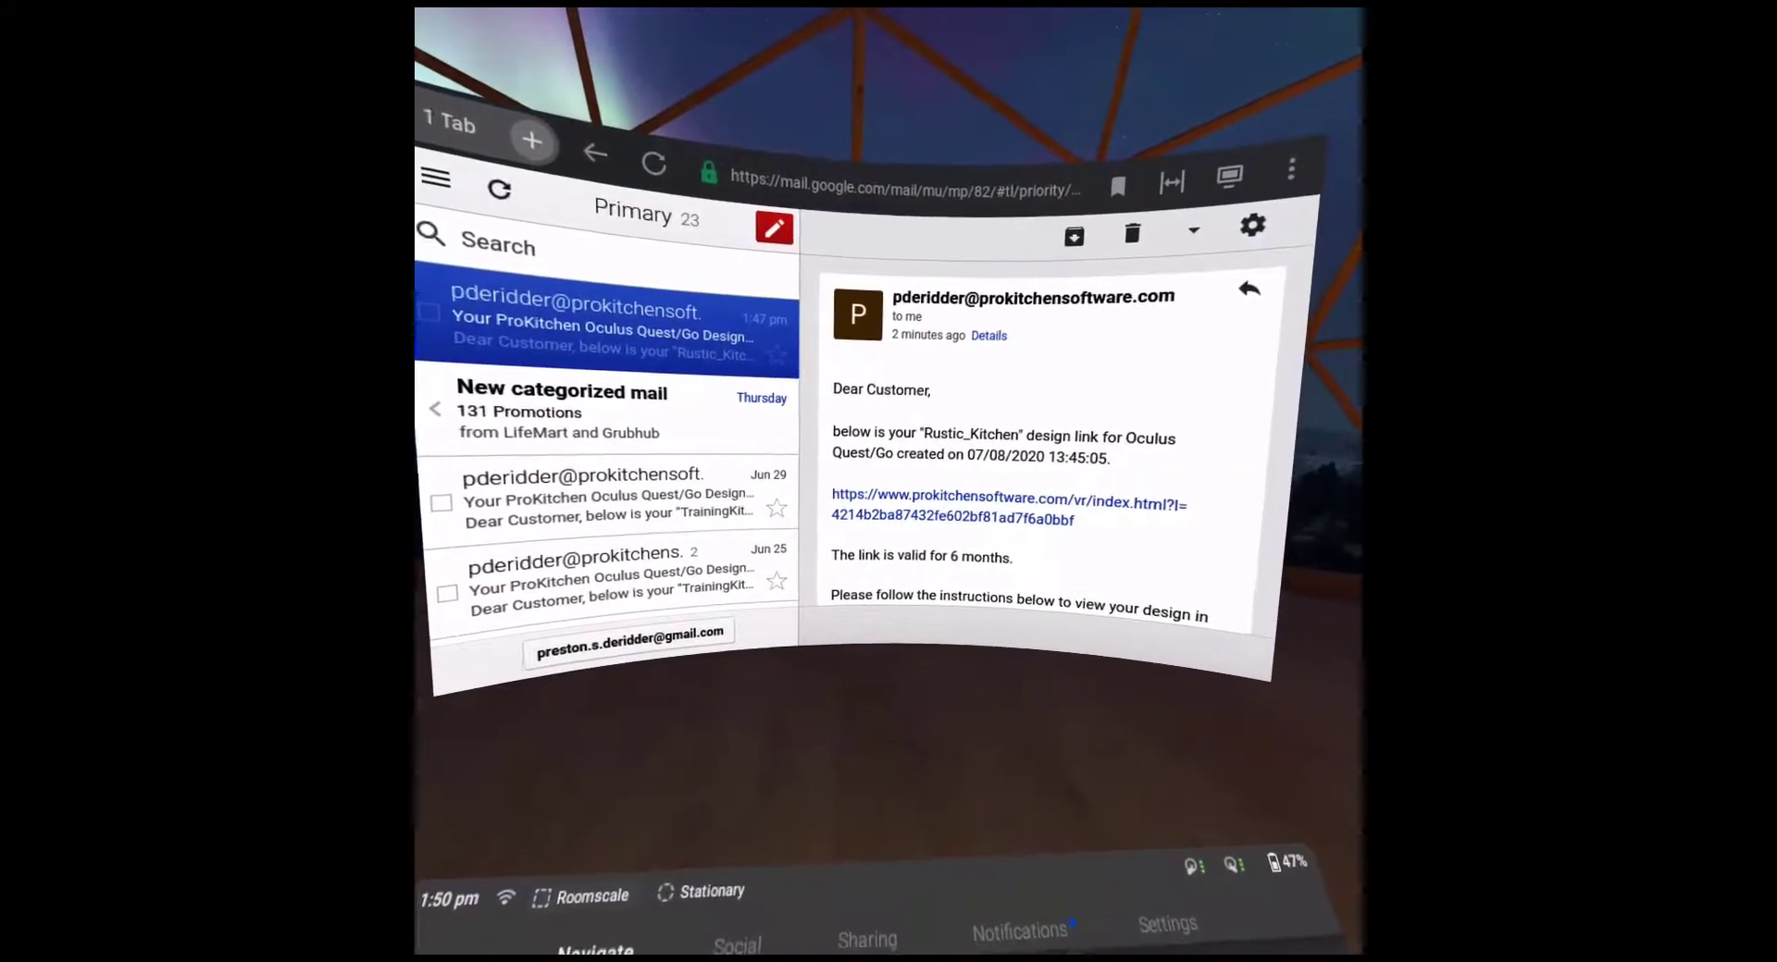
left_click(1006, 503)
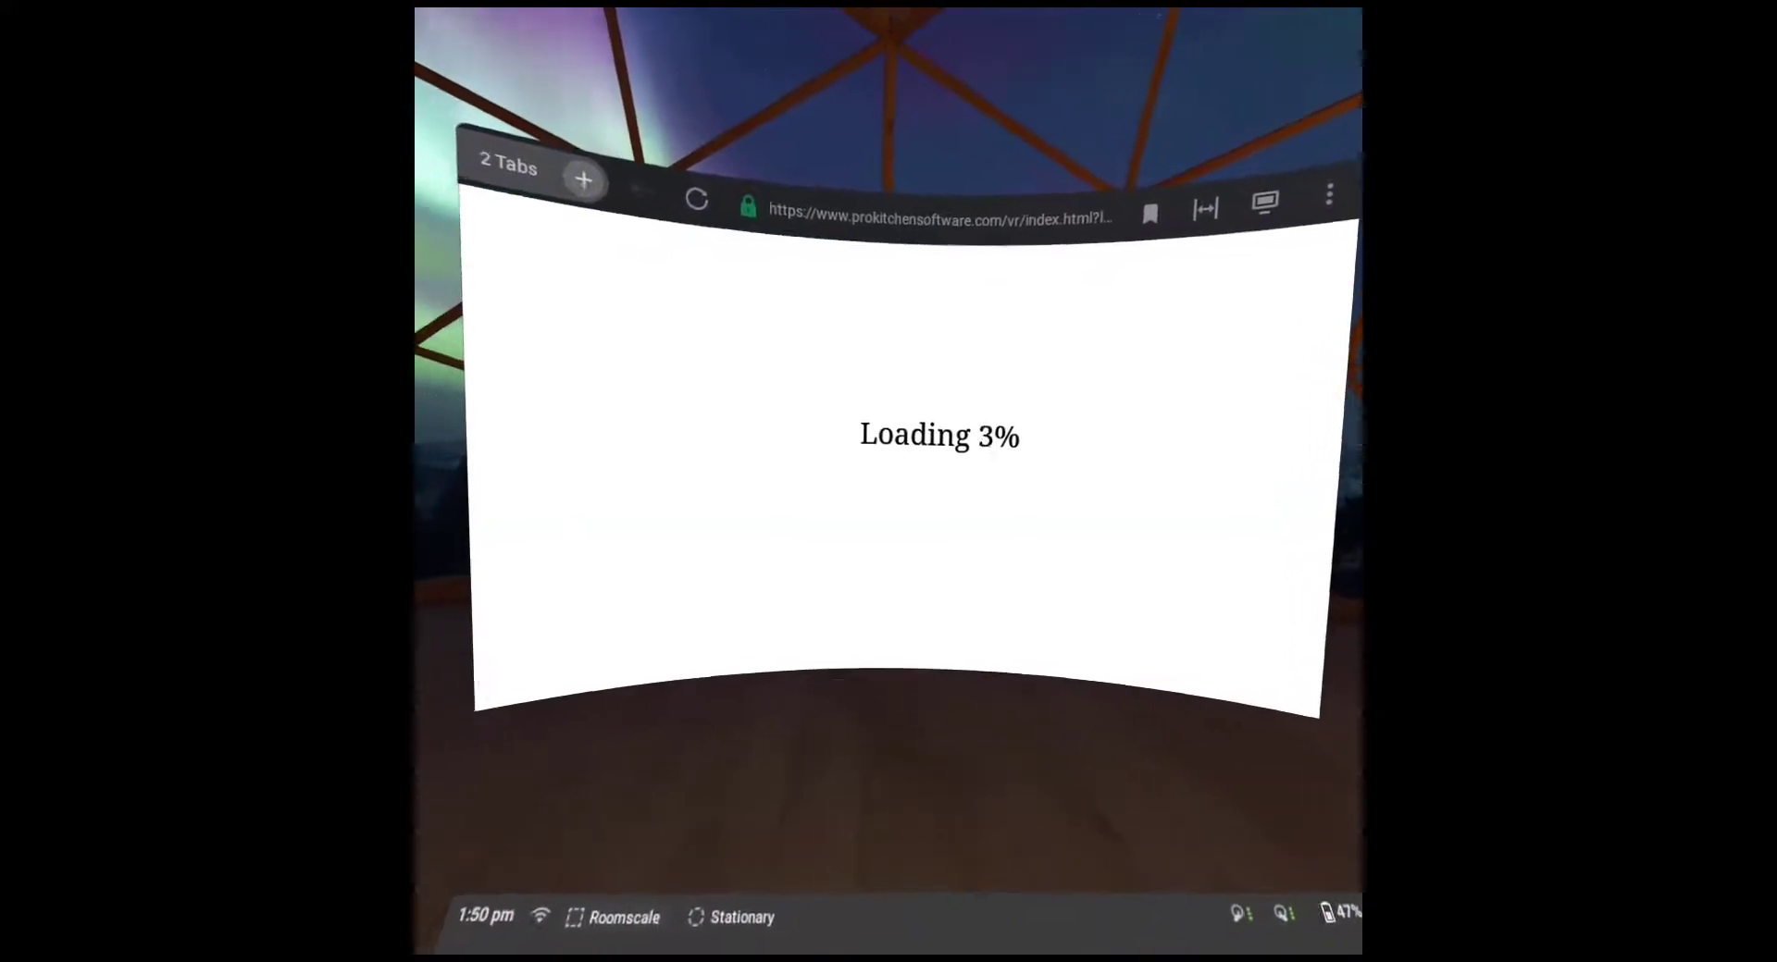